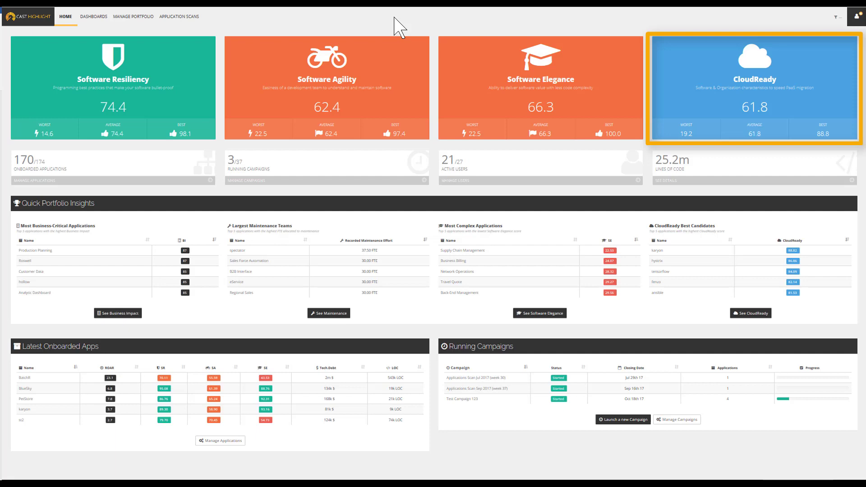
pyautogui.moveTo(751, 61)
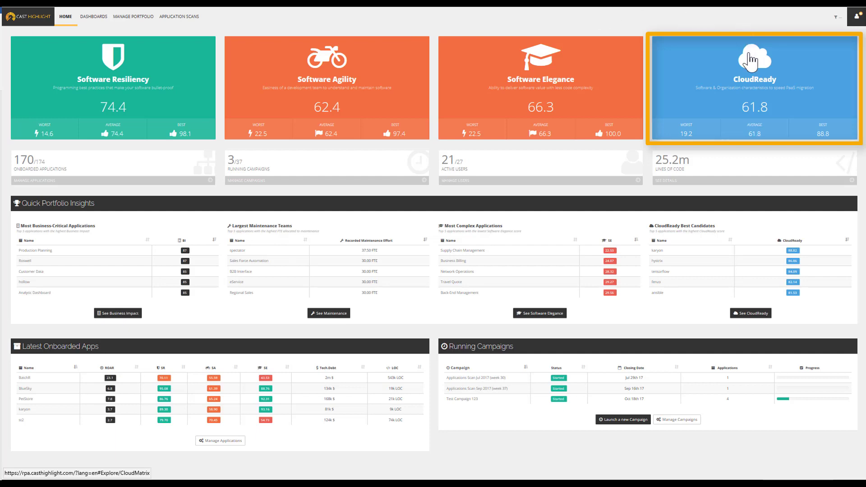
# - Bring up the CloudReady decision matrix filtered to Quick Wins (CloudReady 67.9, roadblocks 4607)
pyautogui.click(753, 86)
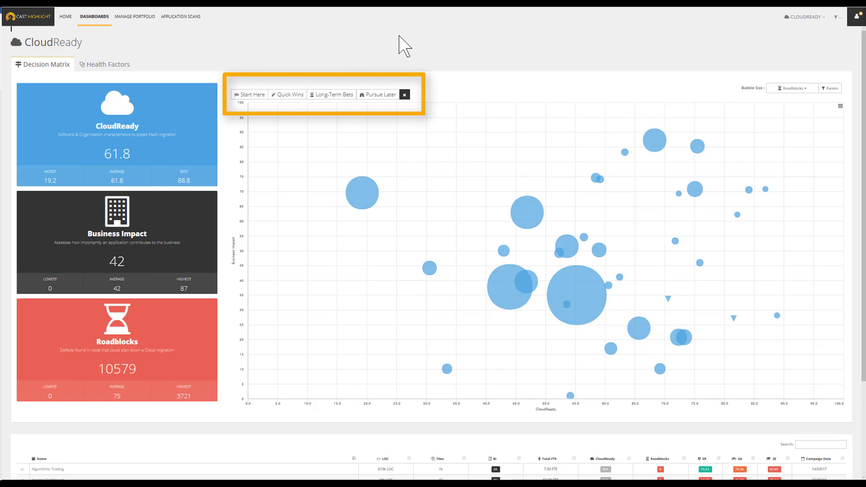
pyautogui.moveTo(287, 95)
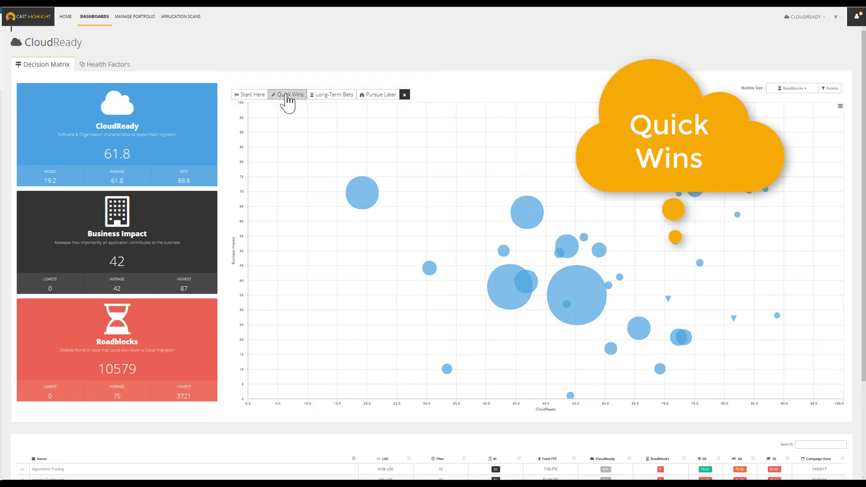
pyautogui.click(288, 93)
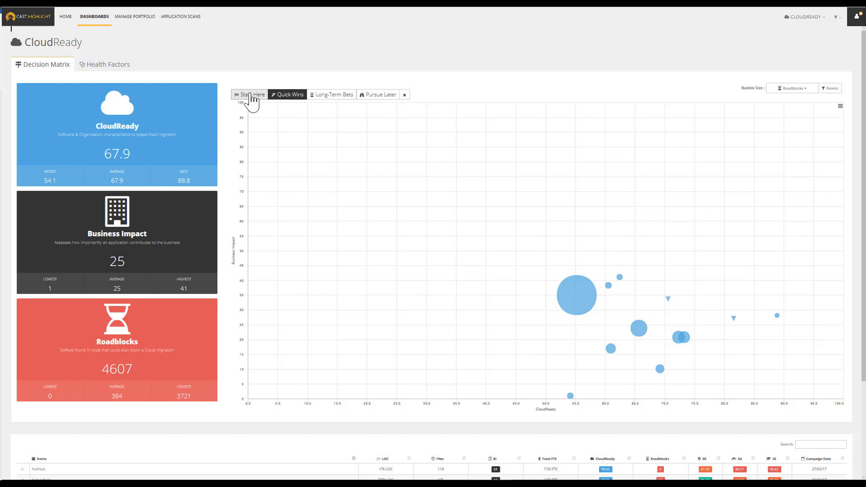
# - Filter the matrix to Start Here applications (CloudReady 70.6, impact 68, roadblocks 878)
pyautogui.click(249, 94)
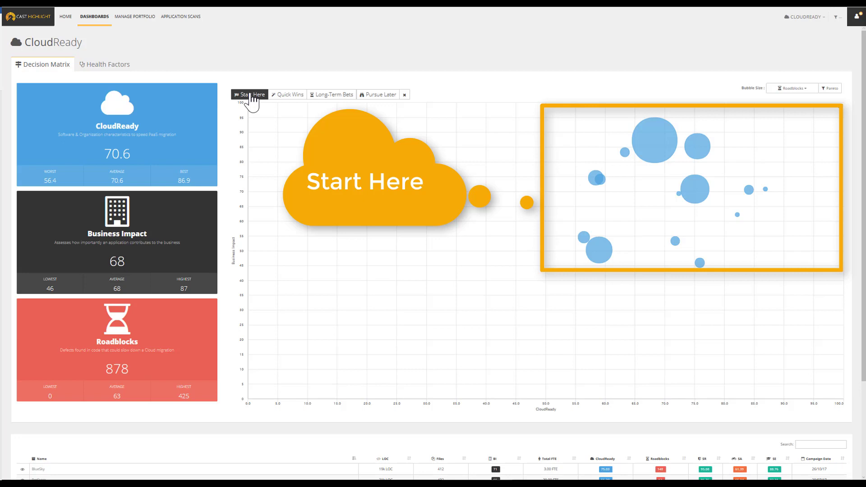
pyautogui.click(251, 94)
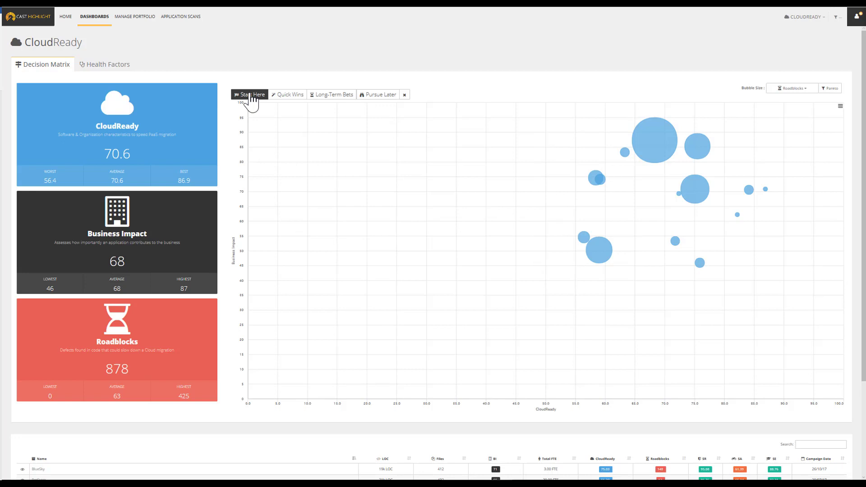
pyautogui.moveTo(271, 99)
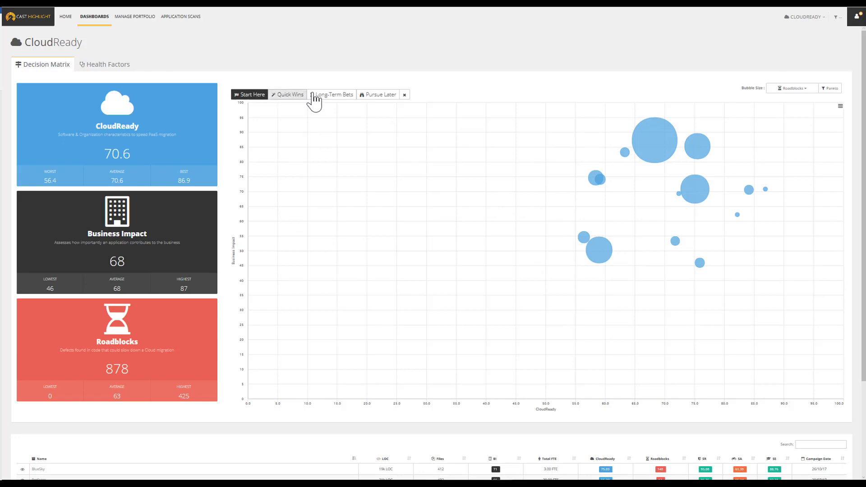
pyautogui.moveTo(333, 100)
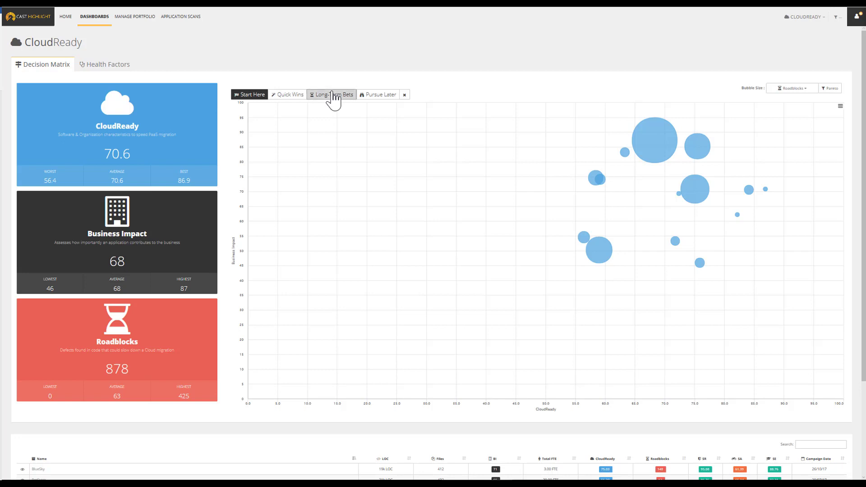
# - Review Long-Term Bets, then show Pursue Later applications (CloudReady 44.4, roadblocks 2496)
pyautogui.click(332, 94)
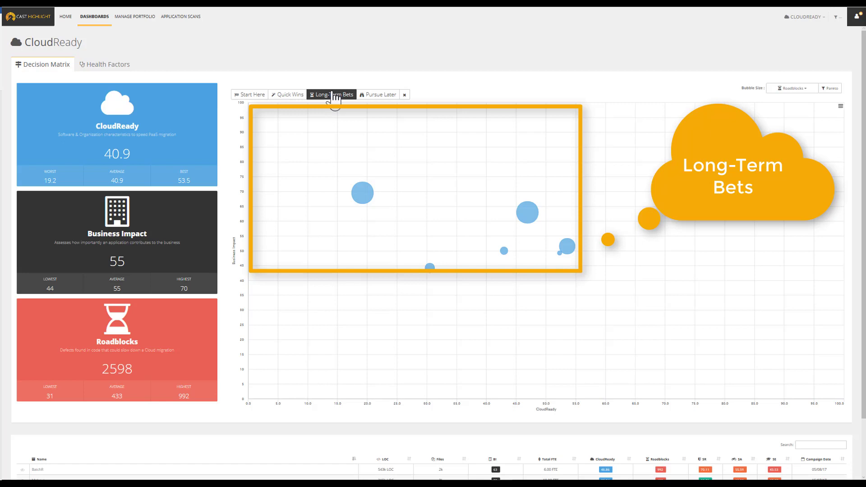
pyautogui.click(331, 94)
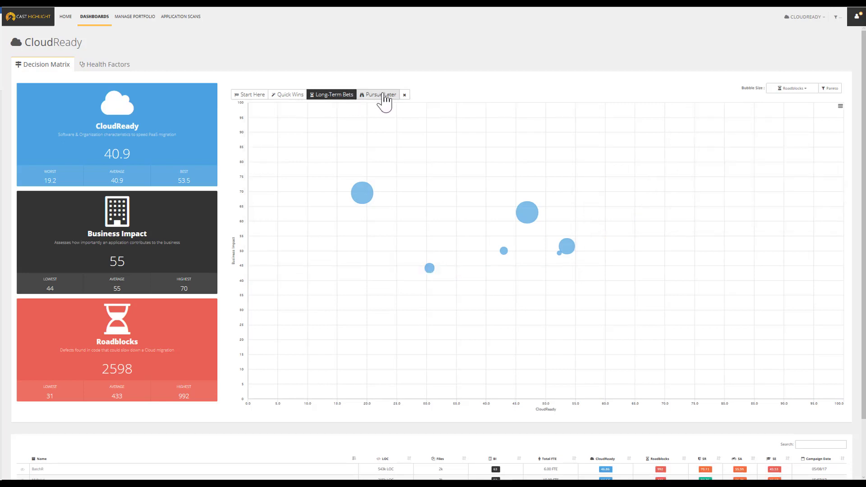
pyautogui.click(381, 94)
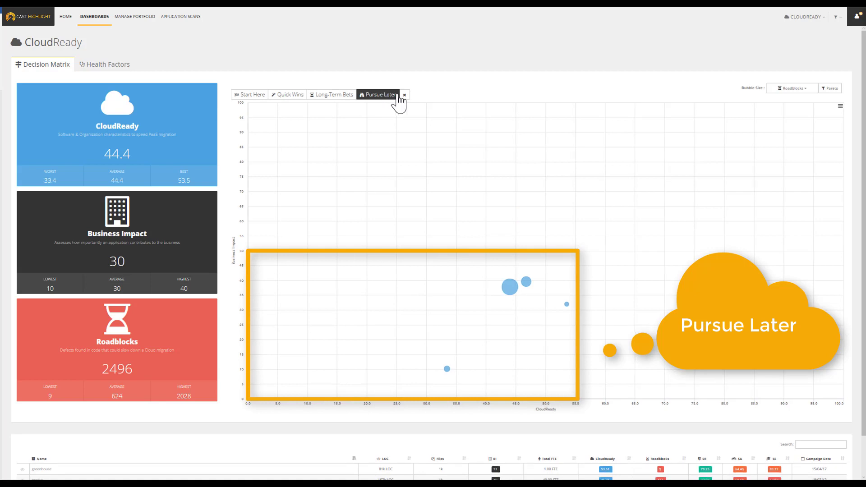
# - Clear the quadrant filter so all applications show again (CloudReady 61.8, roadblocks 10579)
pyautogui.click(404, 94)
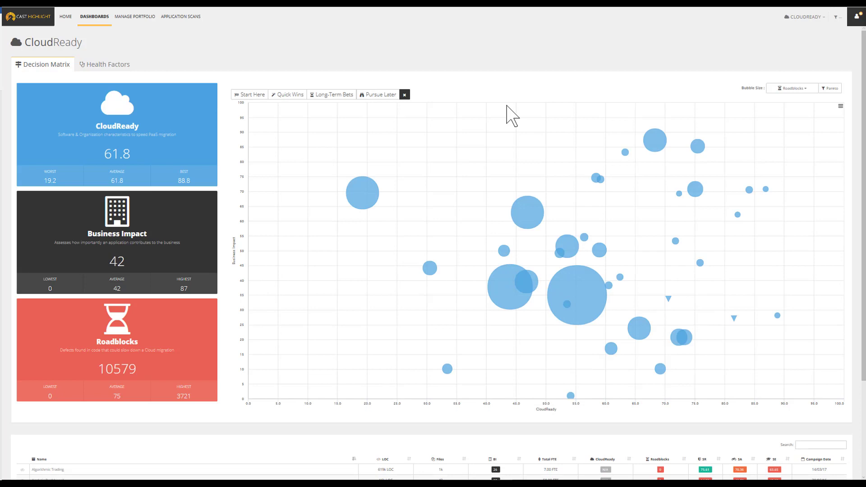
pyautogui.moveTo(638, 103)
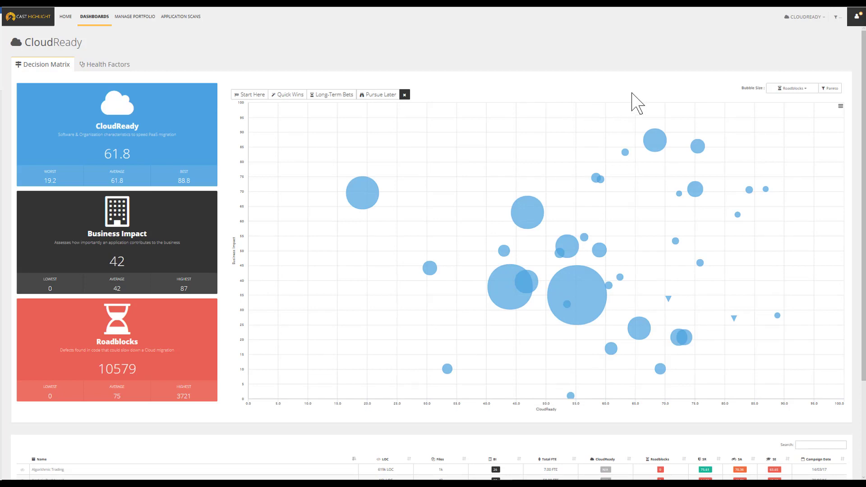
pyautogui.moveTo(806, 105)
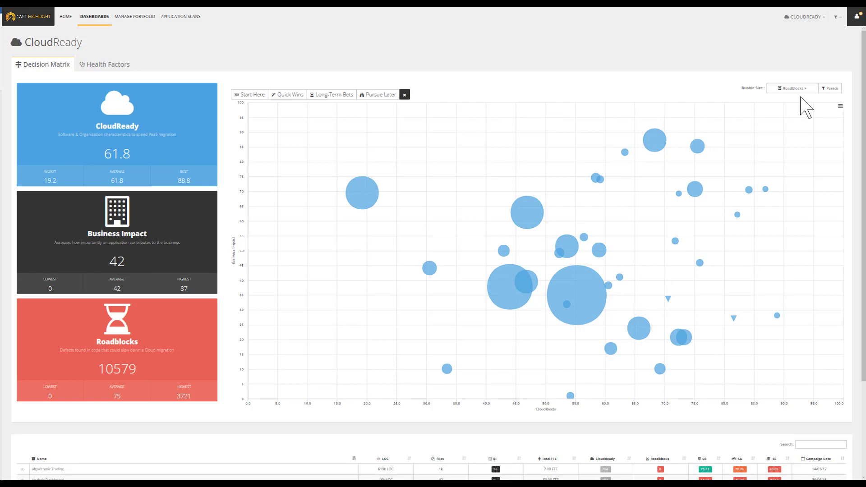
pyautogui.moveTo(817, 97)
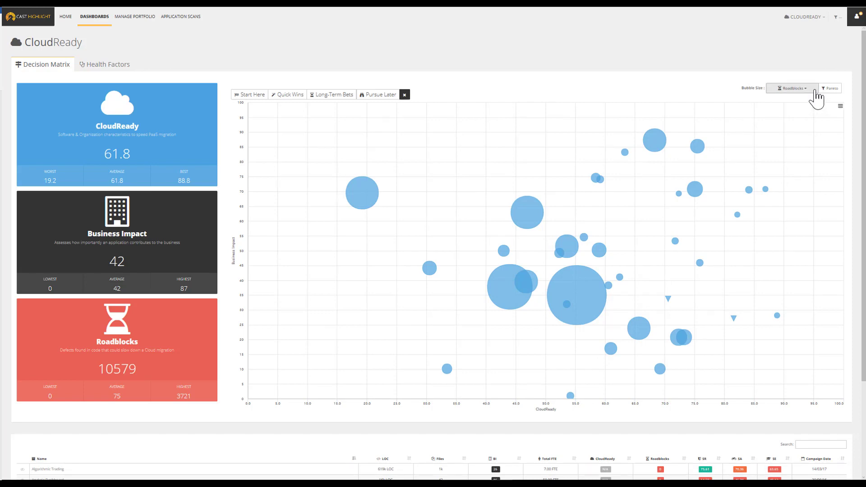
# - Size the matrix bubbles by Total FTE instead of roadblocks (Total FTE 2533)
pyautogui.click(791, 88)
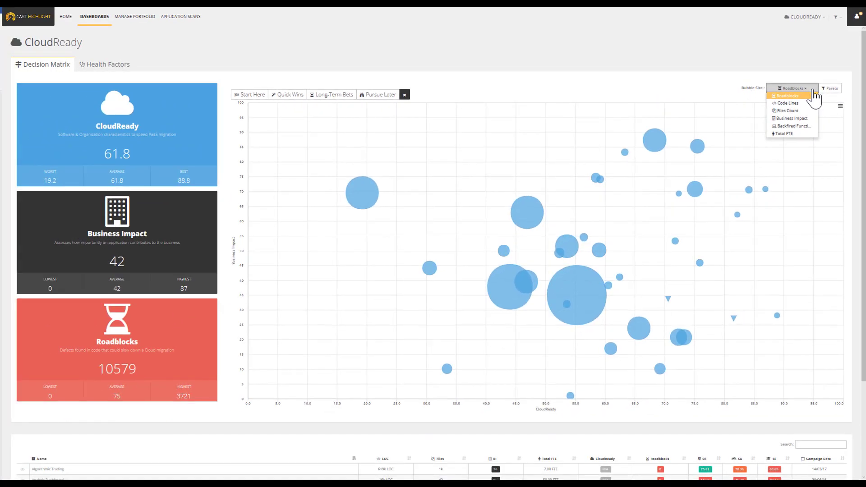
pyautogui.moveTo(790, 118)
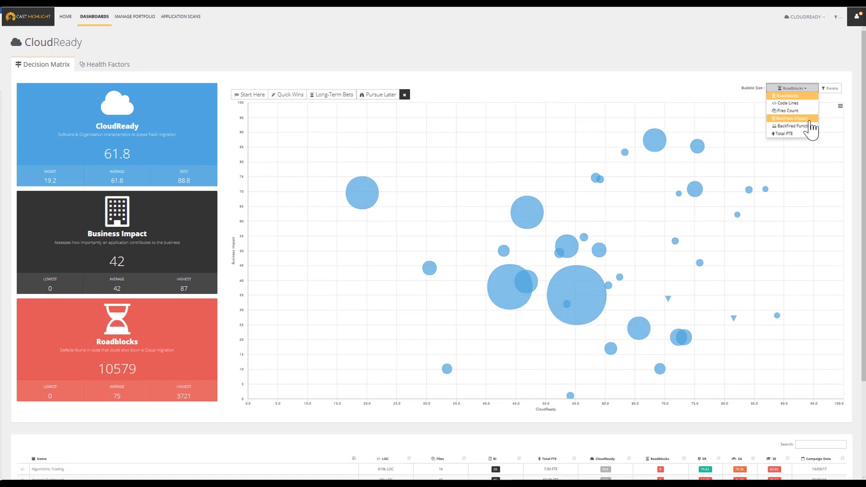
pyautogui.click(783, 133)
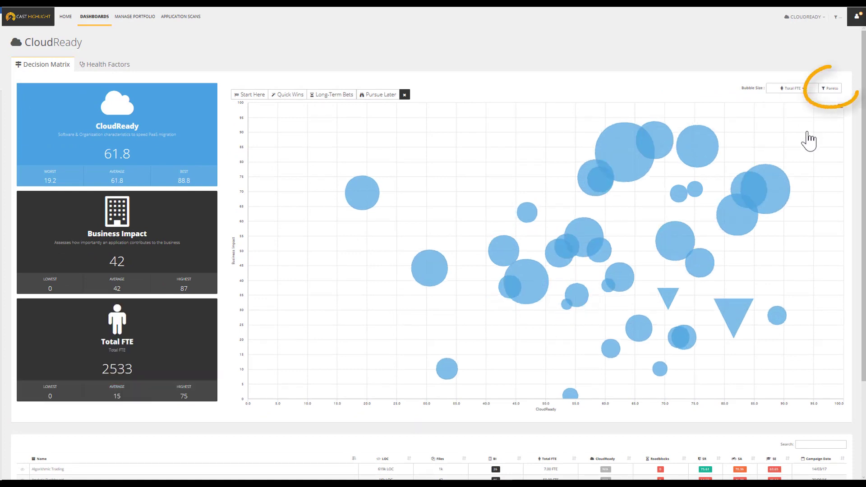
pyautogui.moveTo(829, 88)
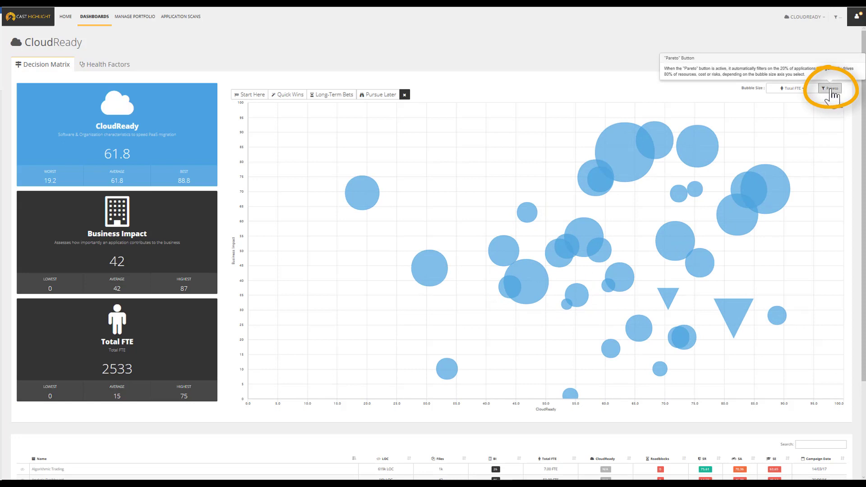
# - Apply the Pareto filter on FTE (CloudReady 62.0, Total FTE 2043) and show the portfolio filter bar
pyautogui.click(828, 88)
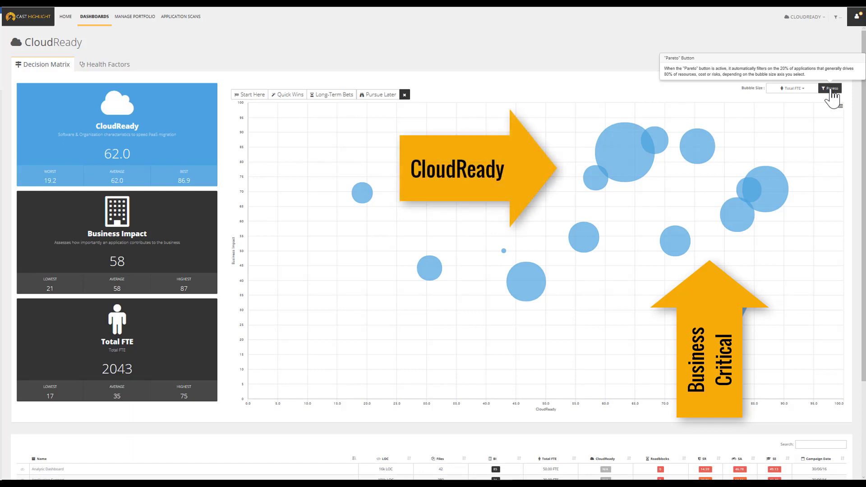
pyautogui.click(829, 88)
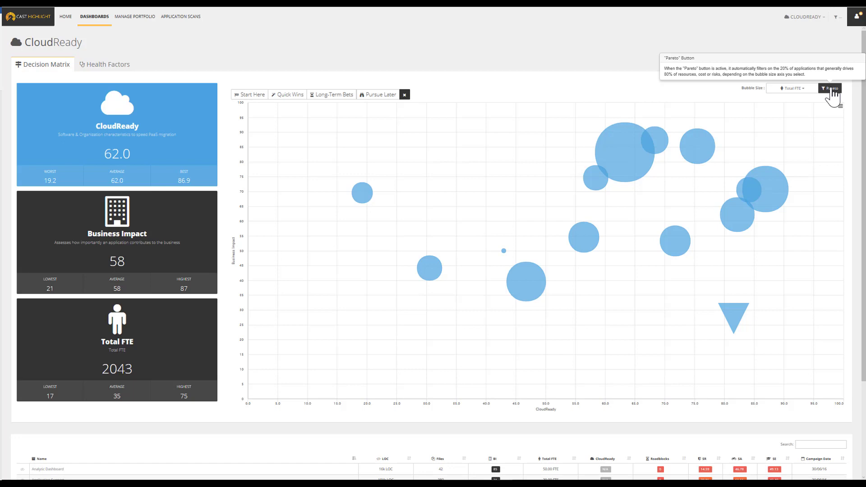
pyautogui.click(856, 16)
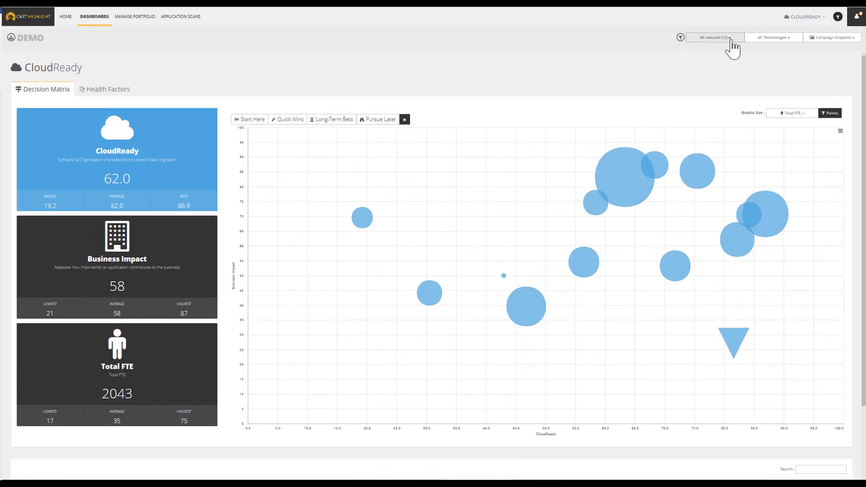
# - Restrict the matrix to the CloudReadiness candidates group (CloudReady 70.3, Total FTE 306)
pyautogui.click(713, 37)
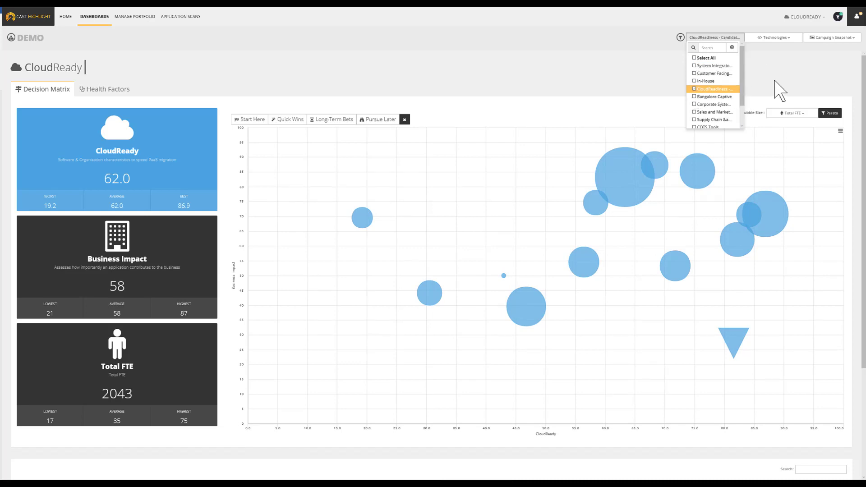
pyautogui.click(522, 77)
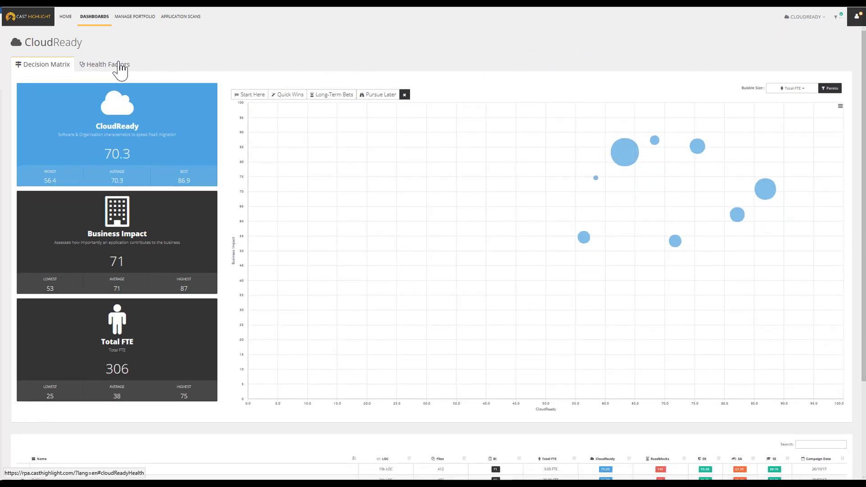
# - In Health Factors, plot CloudReady against Software Agility then Software Elegance (81.7), with the application table in view
pyautogui.click(104, 64)
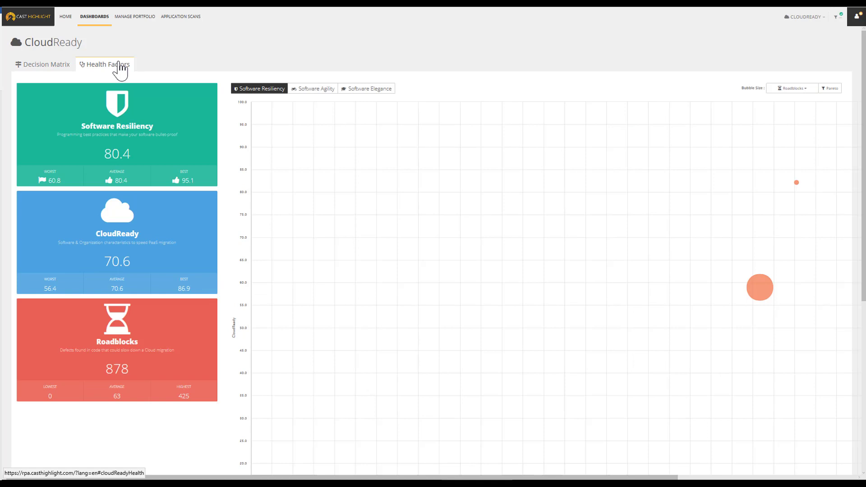
pyautogui.click(105, 64)
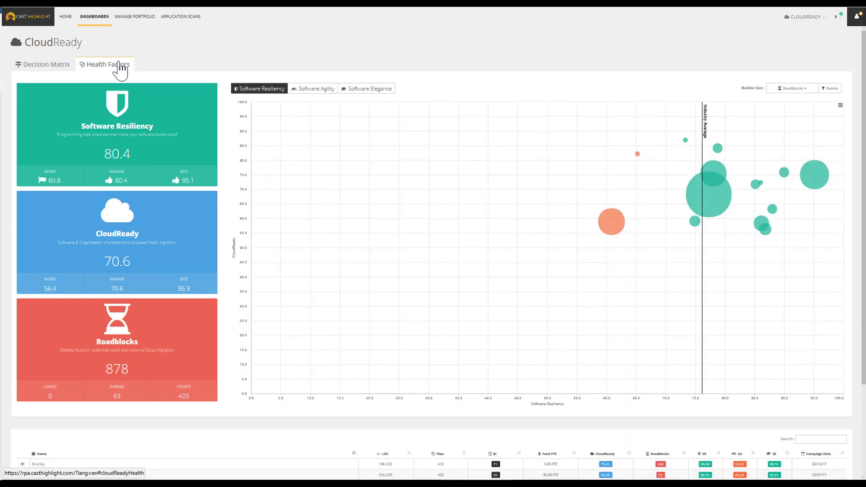
pyautogui.moveTo(220, 72)
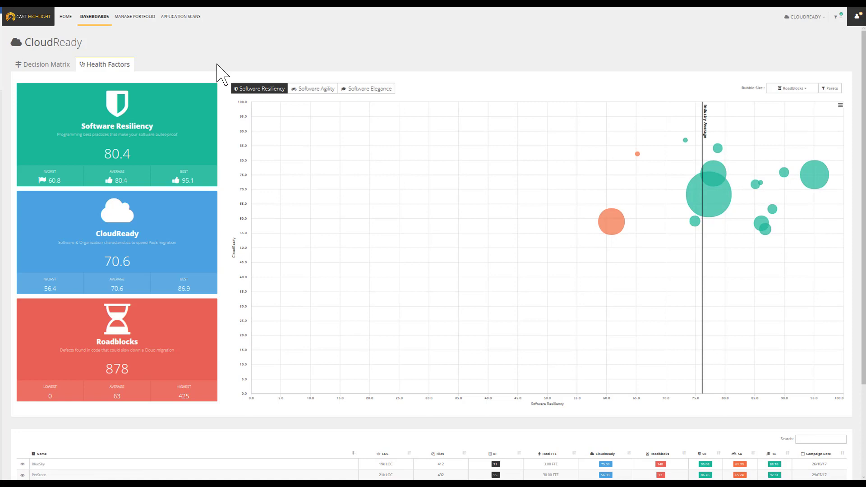
pyautogui.moveTo(287, 80)
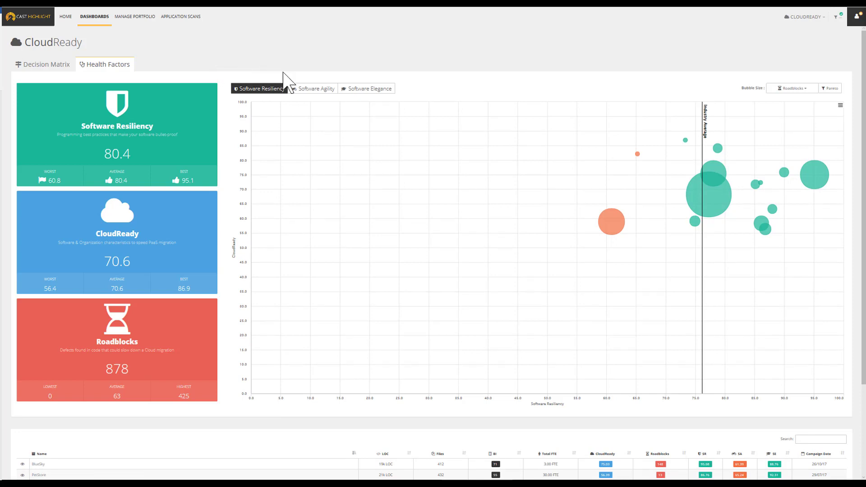
pyautogui.click(315, 89)
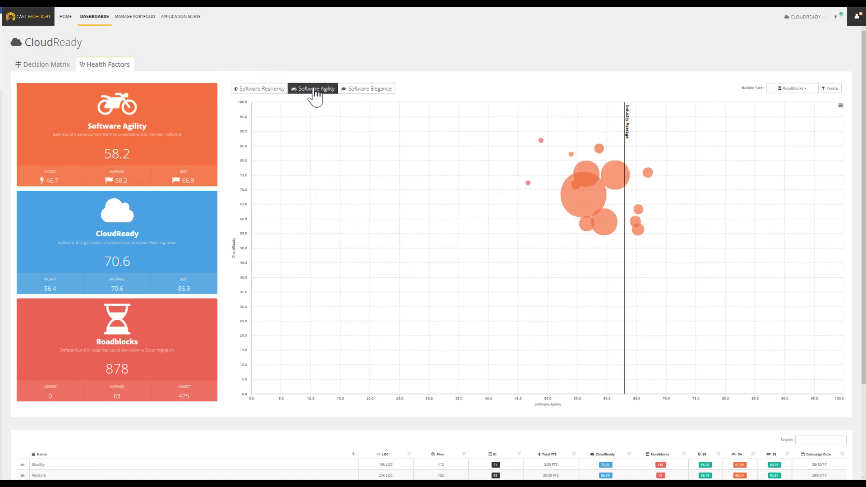
pyautogui.click(368, 89)
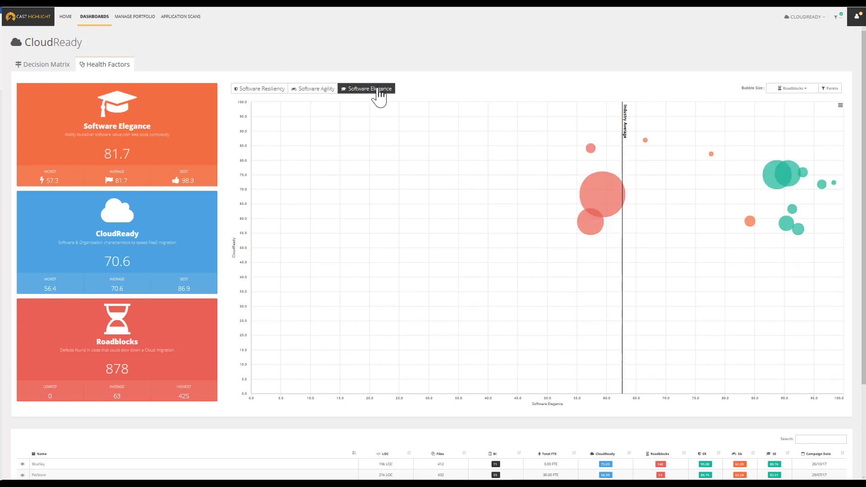
pyautogui.moveTo(761, 166)
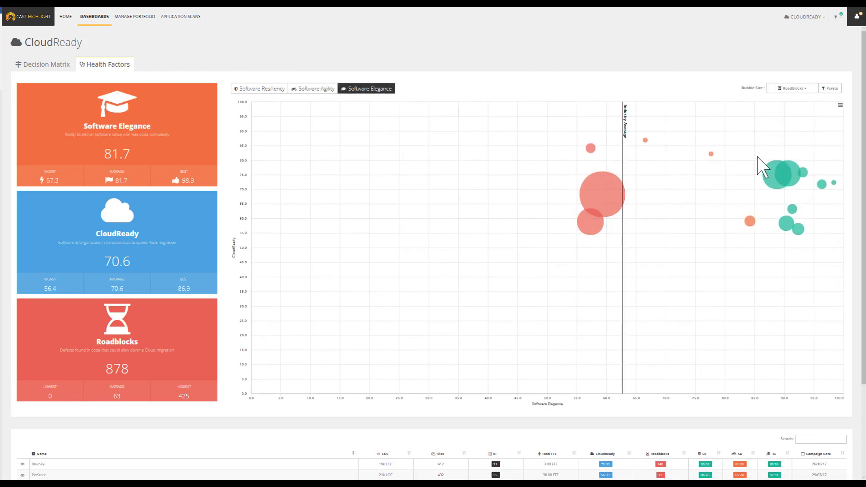
pyautogui.moveTo(760, 182)
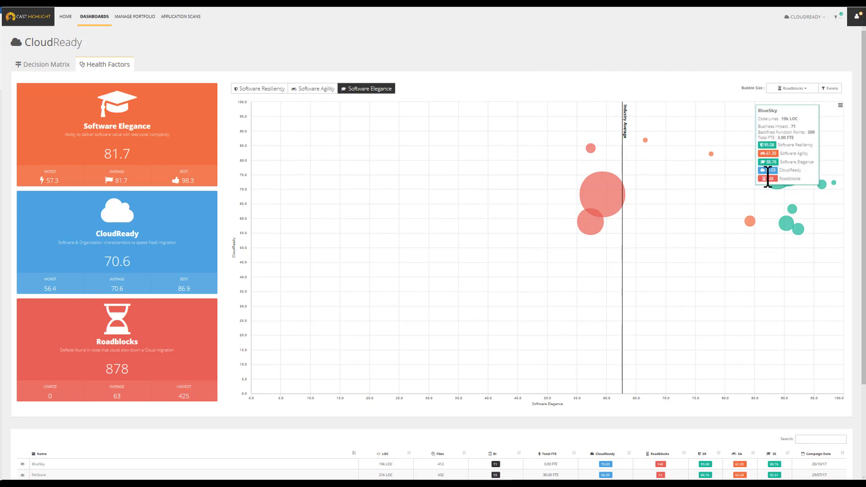
pyautogui.scroll(-3)
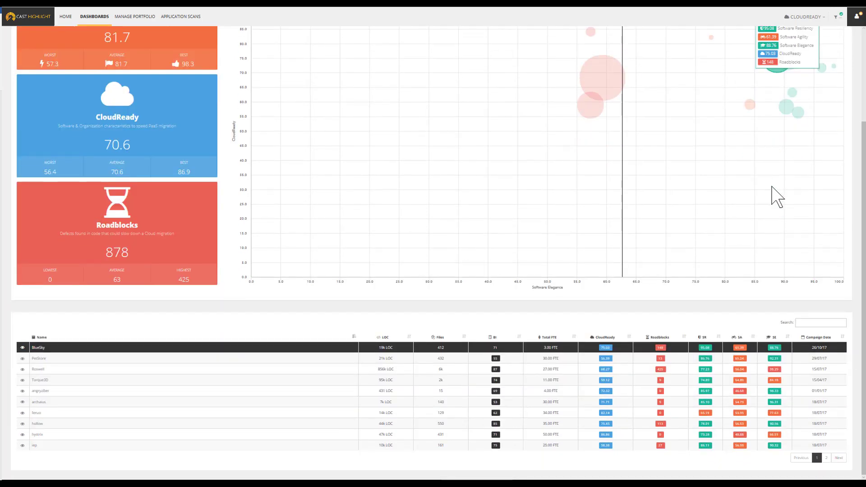
pyautogui.moveTo(43, 354)
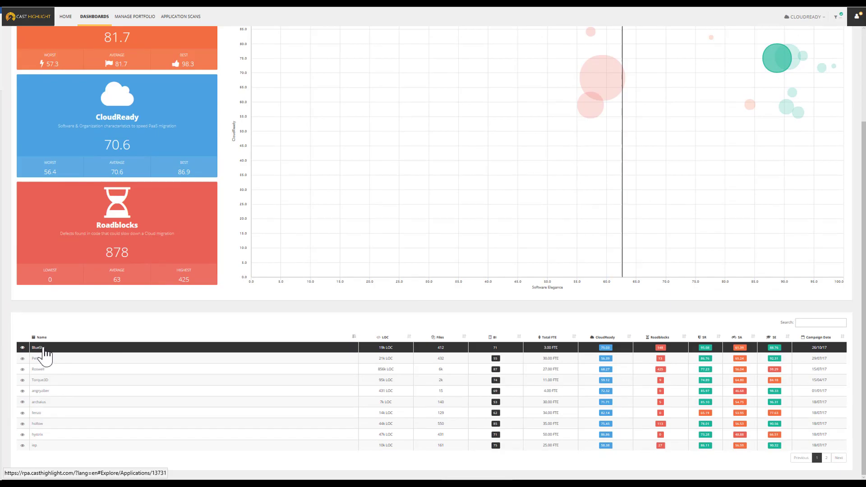
# - Show BlueSky's CloudReady results: 75.0 overall, survey 81.9, scan 68.1, with its assessment answers
pyautogui.click(36, 347)
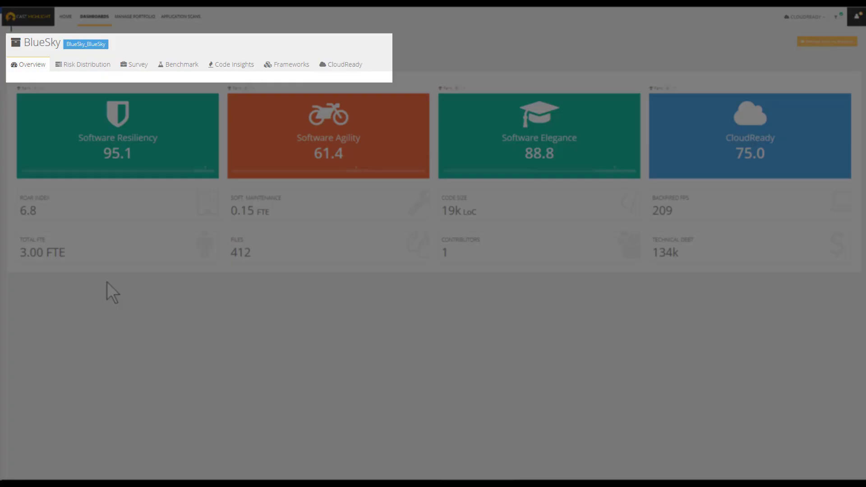
pyautogui.moveTo(343, 64)
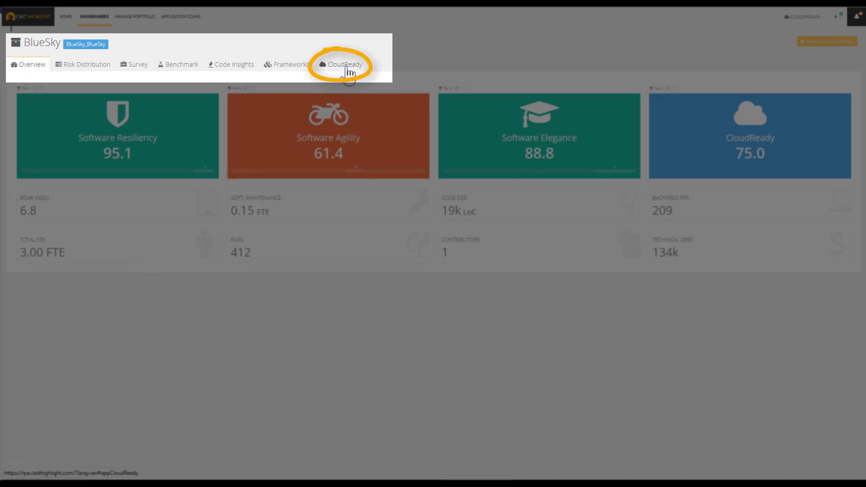
pyautogui.click(344, 64)
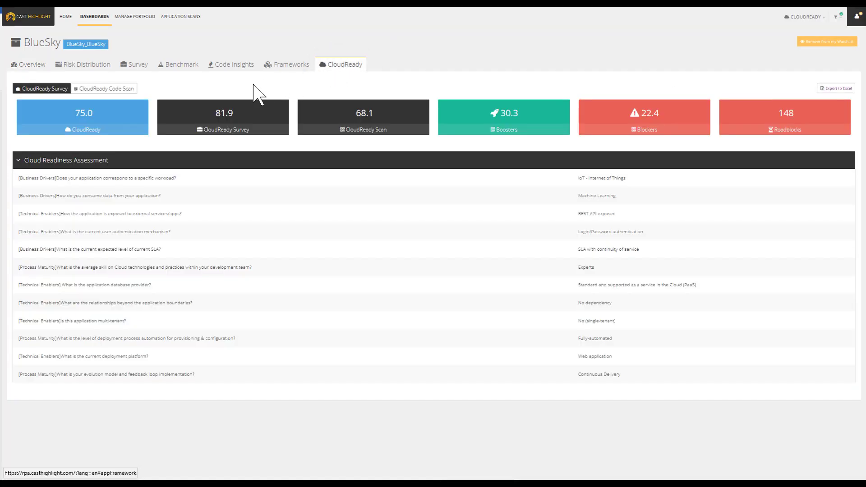
pyautogui.moveTo(223, 116)
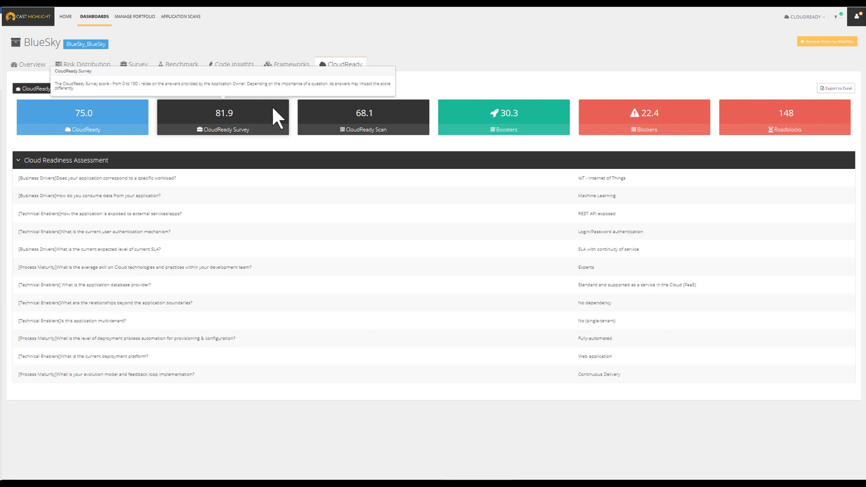
pyautogui.moveTo(231, 148)
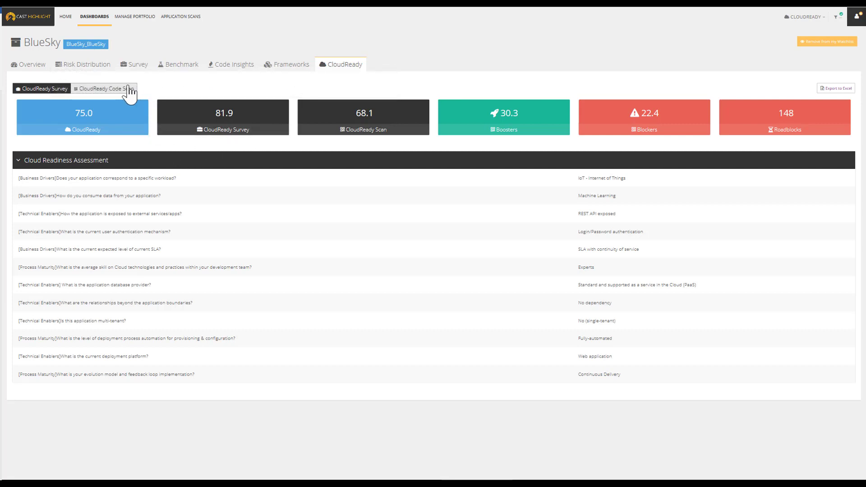
# - Show BlueSky's C# code-scan cloud requirements sorted by contribution, blockers first
pyautogui.click(104, 88)
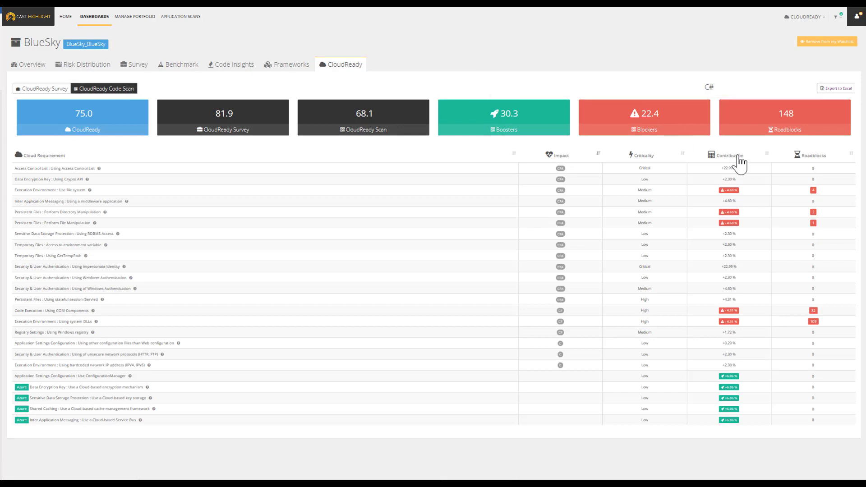
pyautogui.click(728, 155)
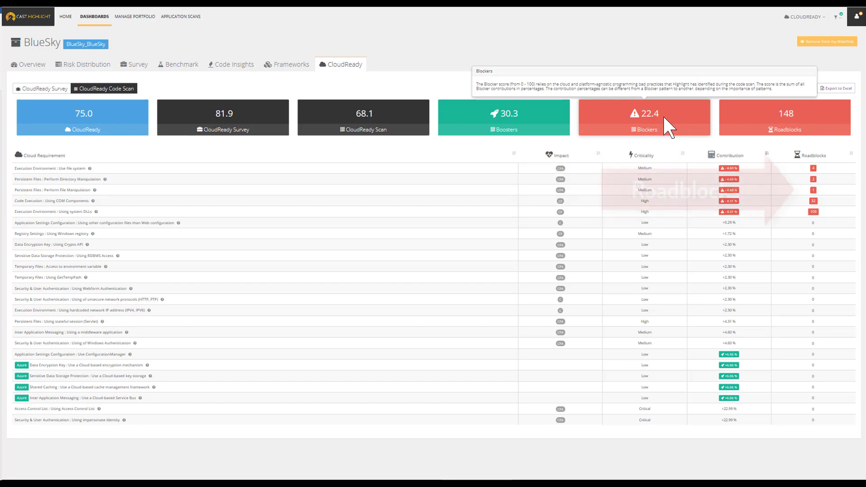
pyautogui.moveTo(750, 124)
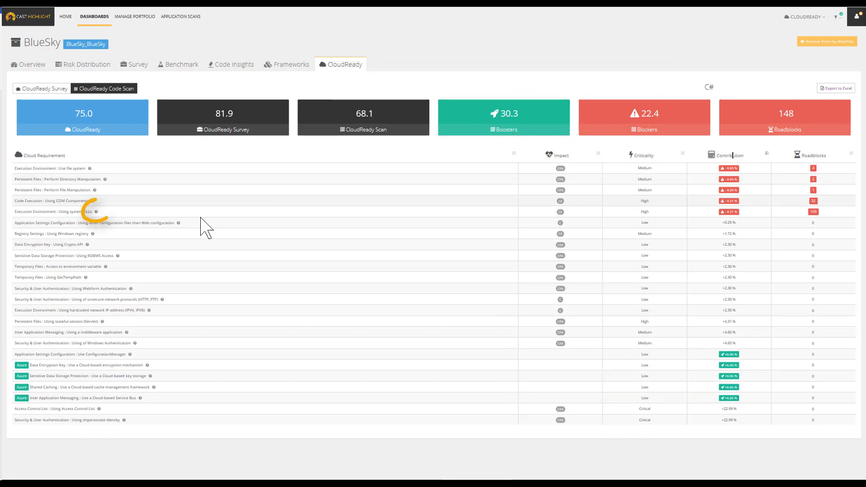
pyautogui.click(88, 411)
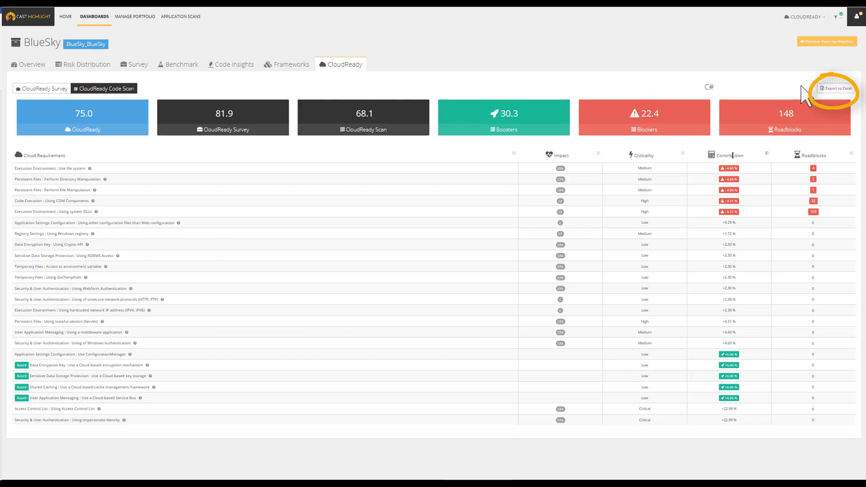
# - Export BlueSky's CloudReady results to Excel and view the CloudReady Improvement sheet of blockers
pyautogui.click(836, 88)
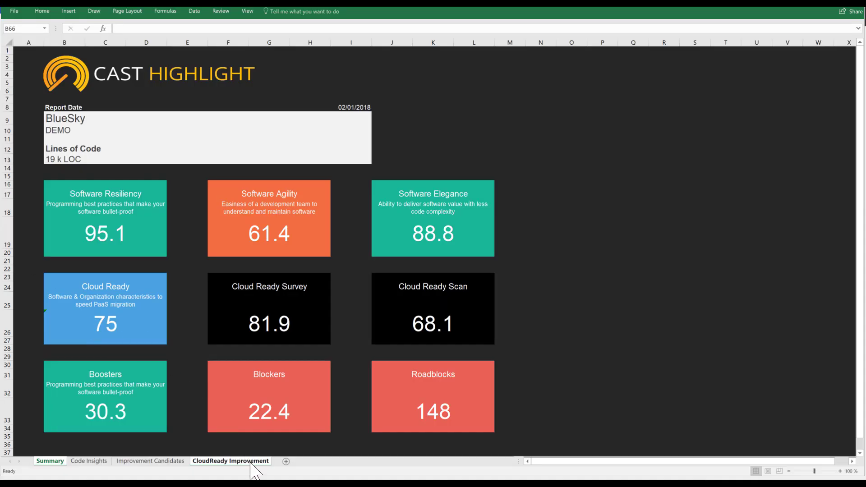
pyautogui.click(231, 461)
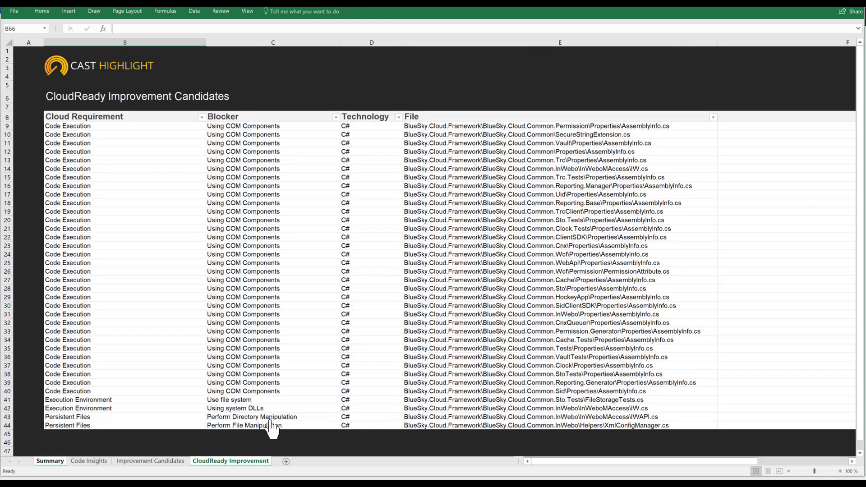
pyautogui.moveTo(265, 395)
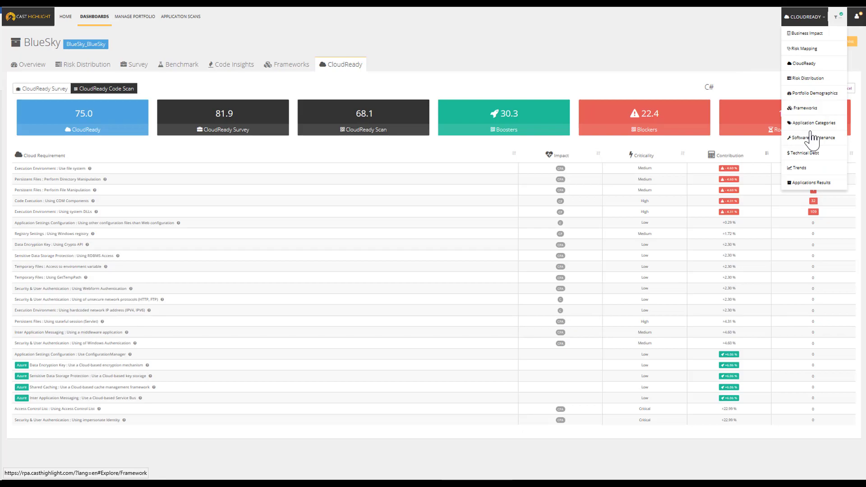
# - Show the Trends dashboard's CloudReady tab plotted as percentage variation per application
pyautogui.click(798, 167)
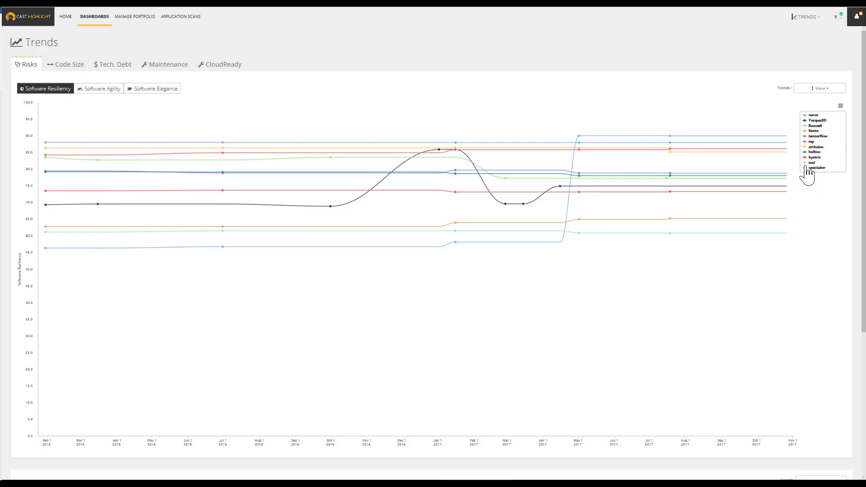
pyautogui.moveTo(168, 64)
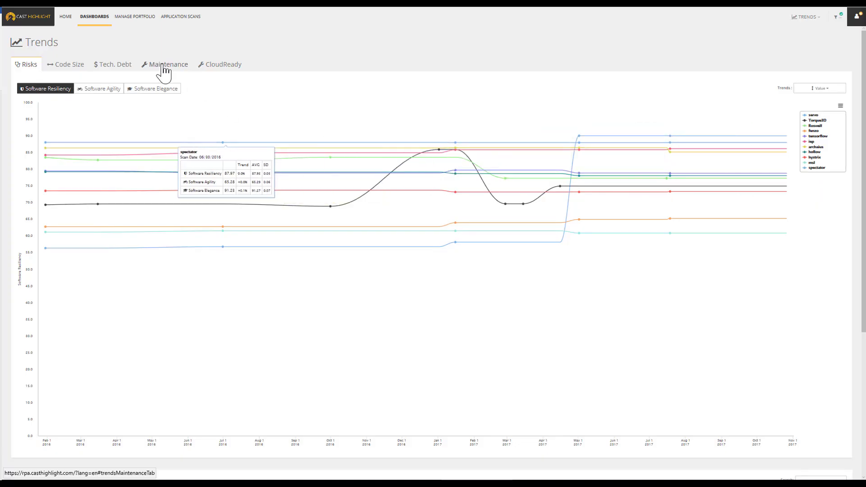
pyautogui.moveTo(155, 67)
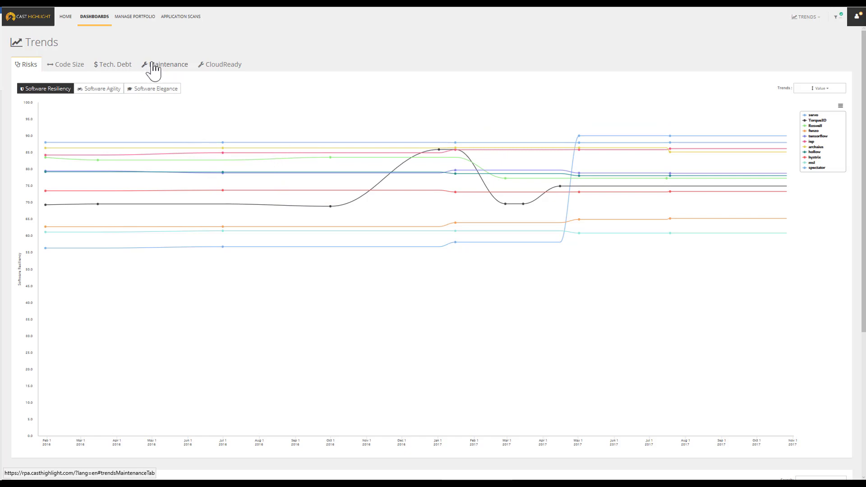
pyautogui.click(168, 64)
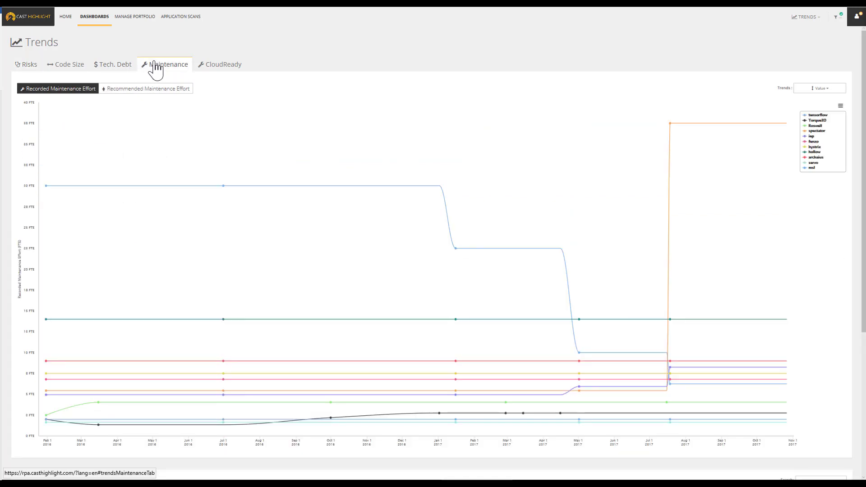
pyautogui.moveTo(226, 64)
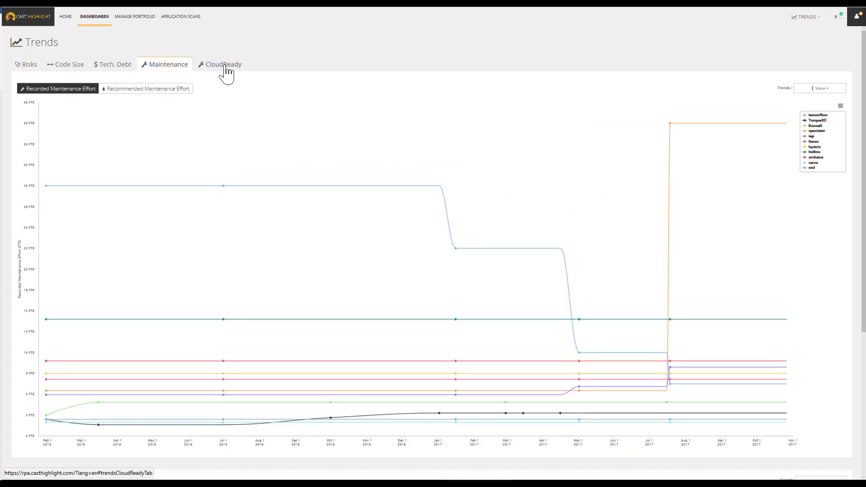
pyautogui.click(222, 64)
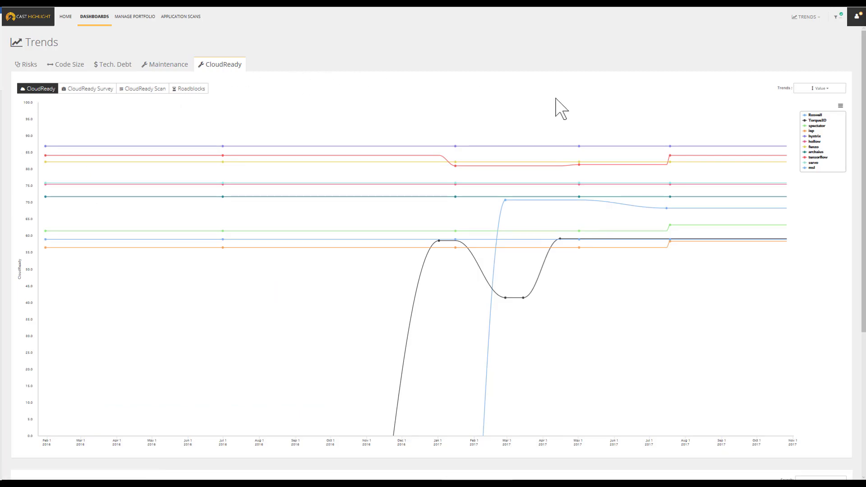
pyautogui.click(819, 88)
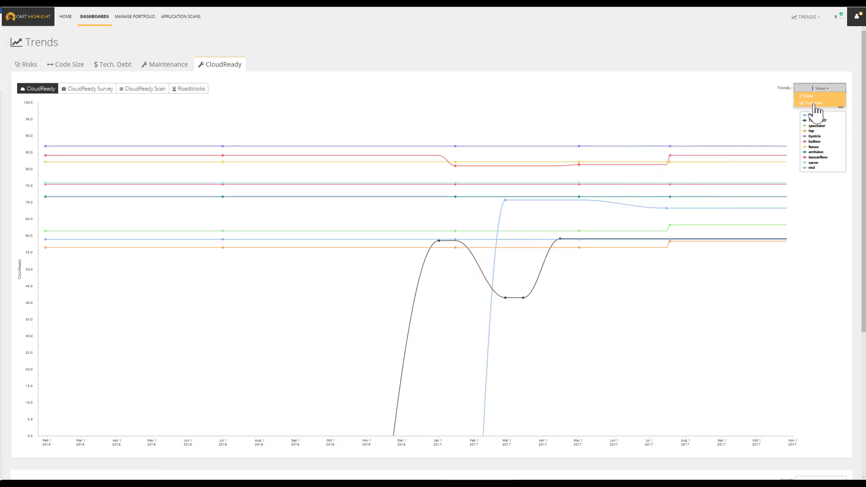
pyautogui.click(812, 103)
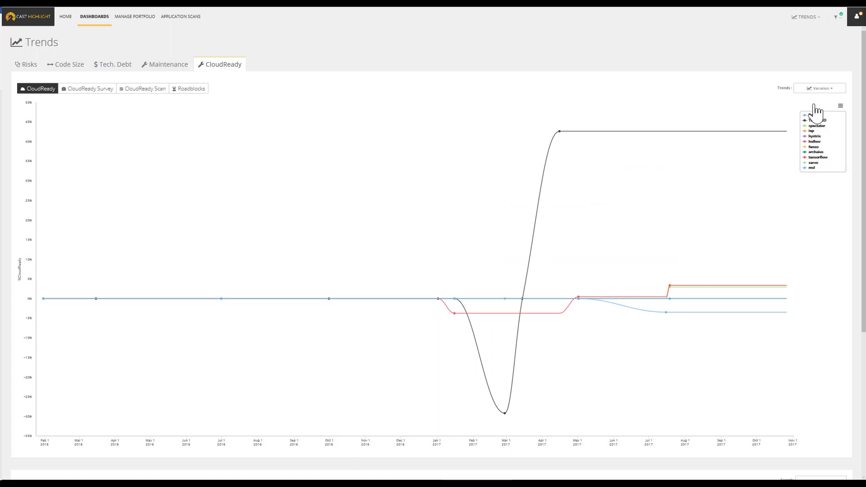